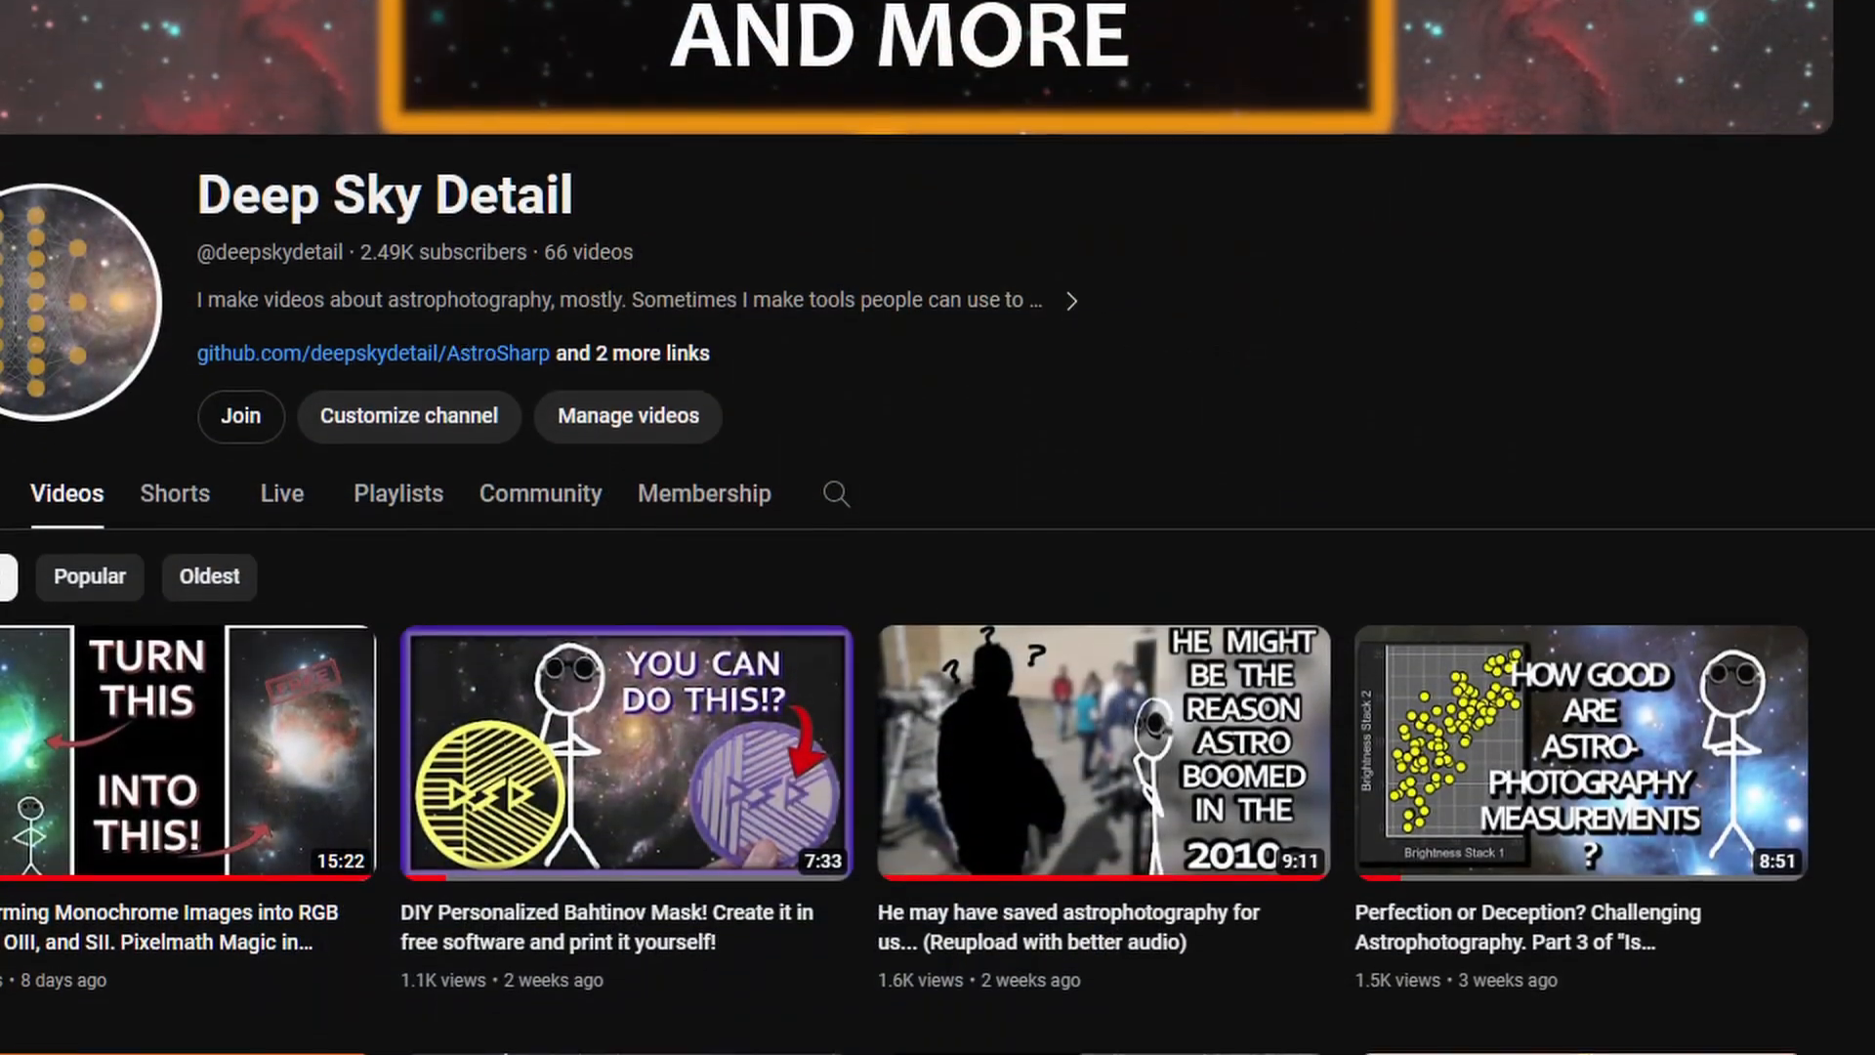
{"action": "scroll", "scroll_direction": "down", "scroll_amount": 3}
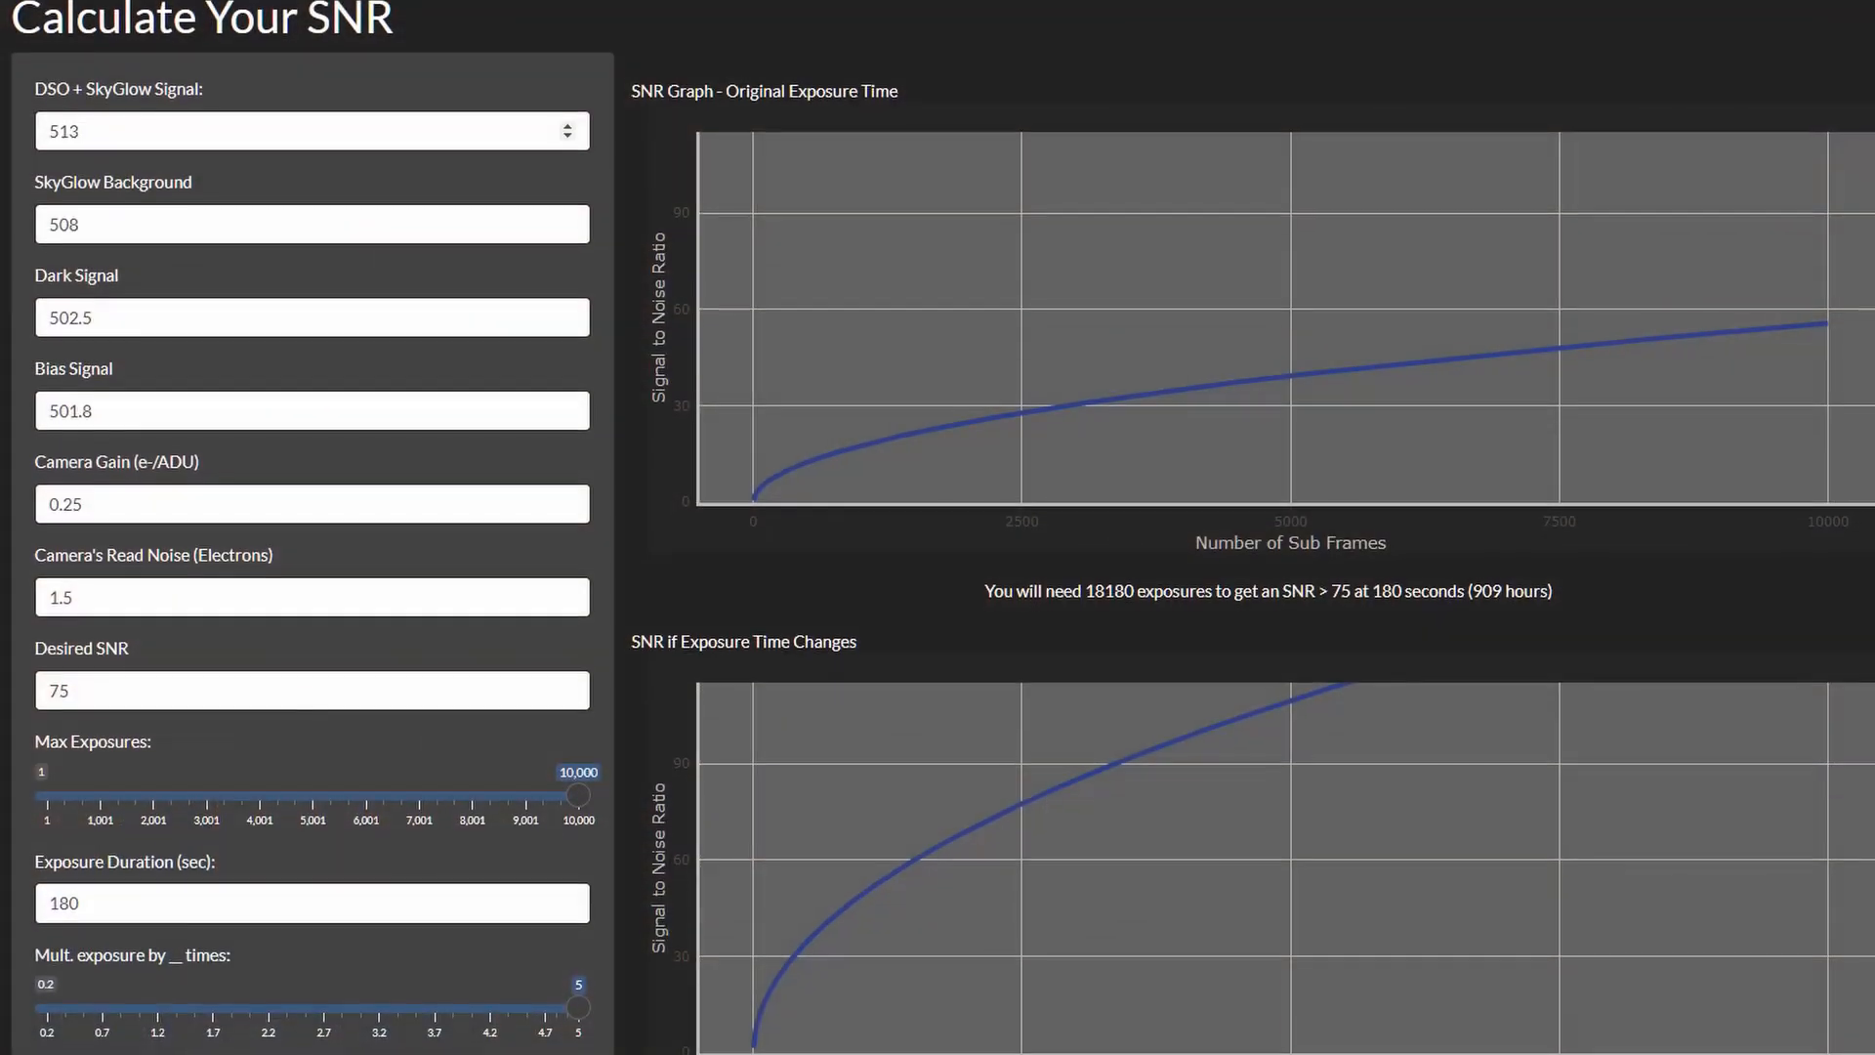
{"action": "scroll", "scroll_direction": "down", "scroll_amount": 3}
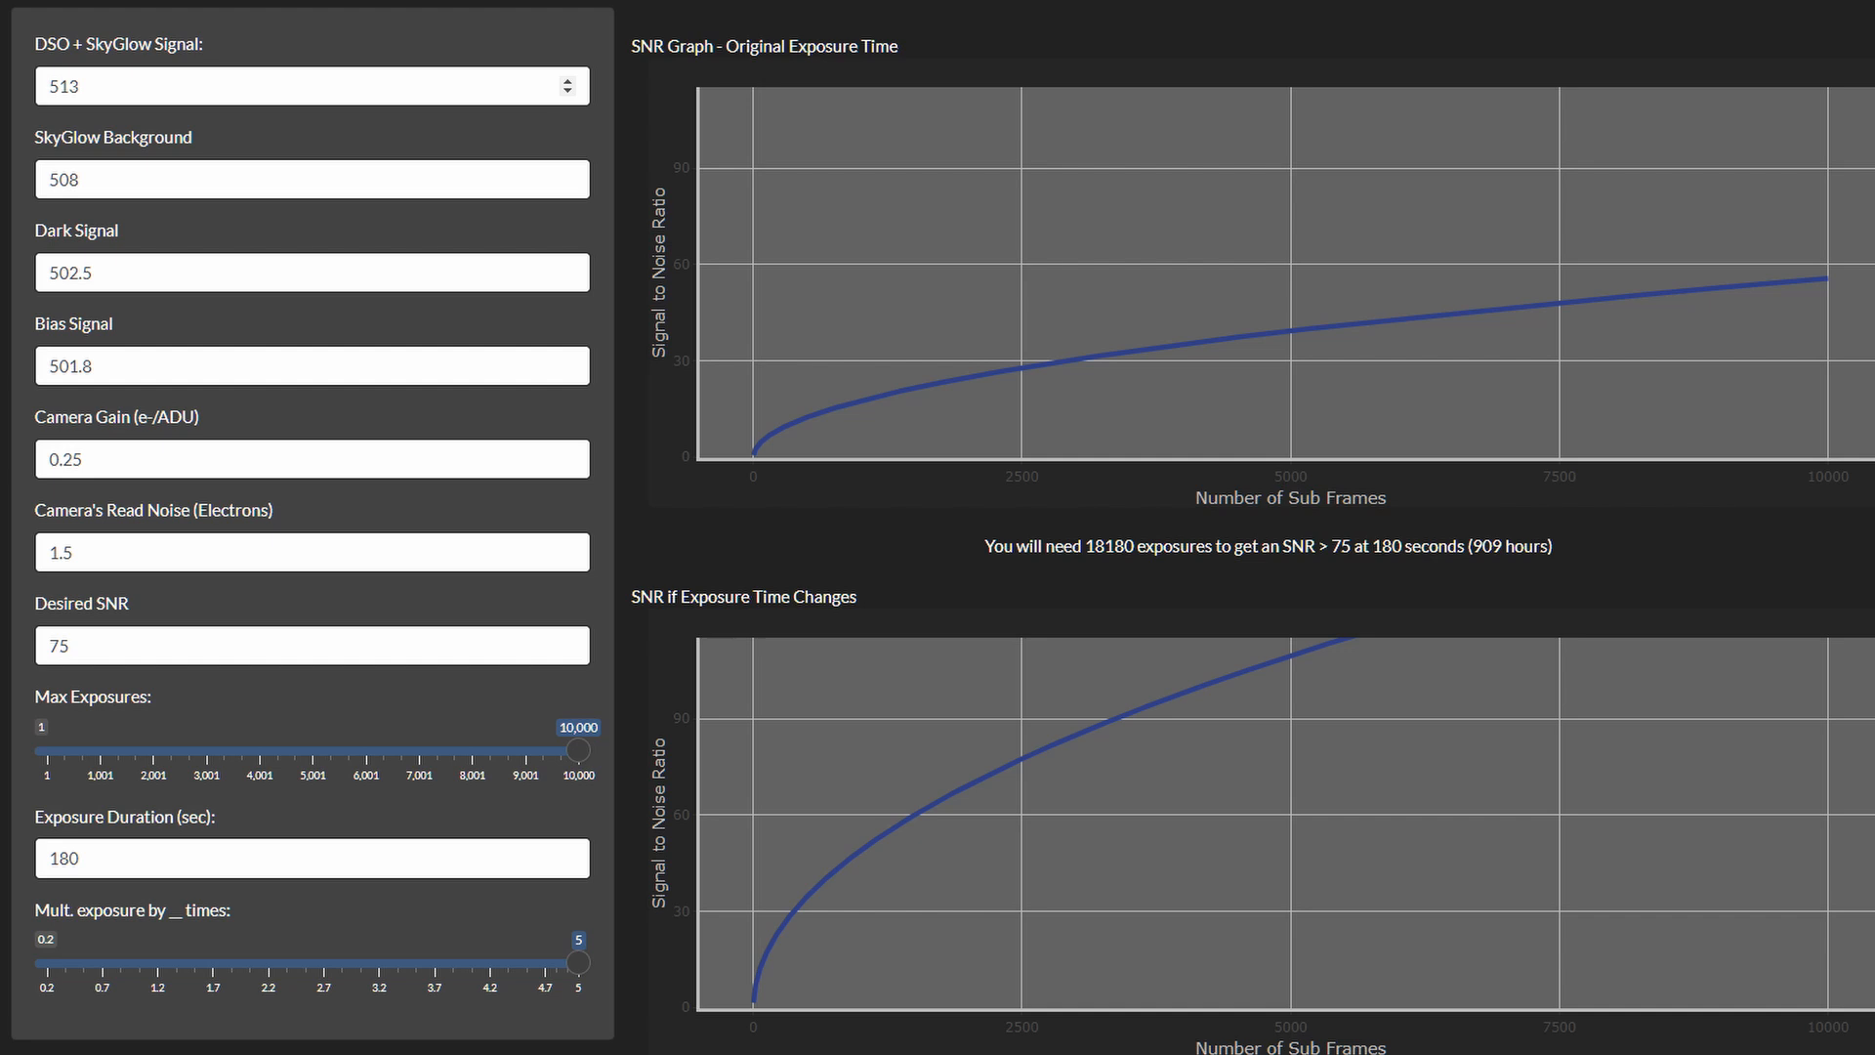
{"action": "scroll", "scroll_direction": "down", "scroll_amount": 3}
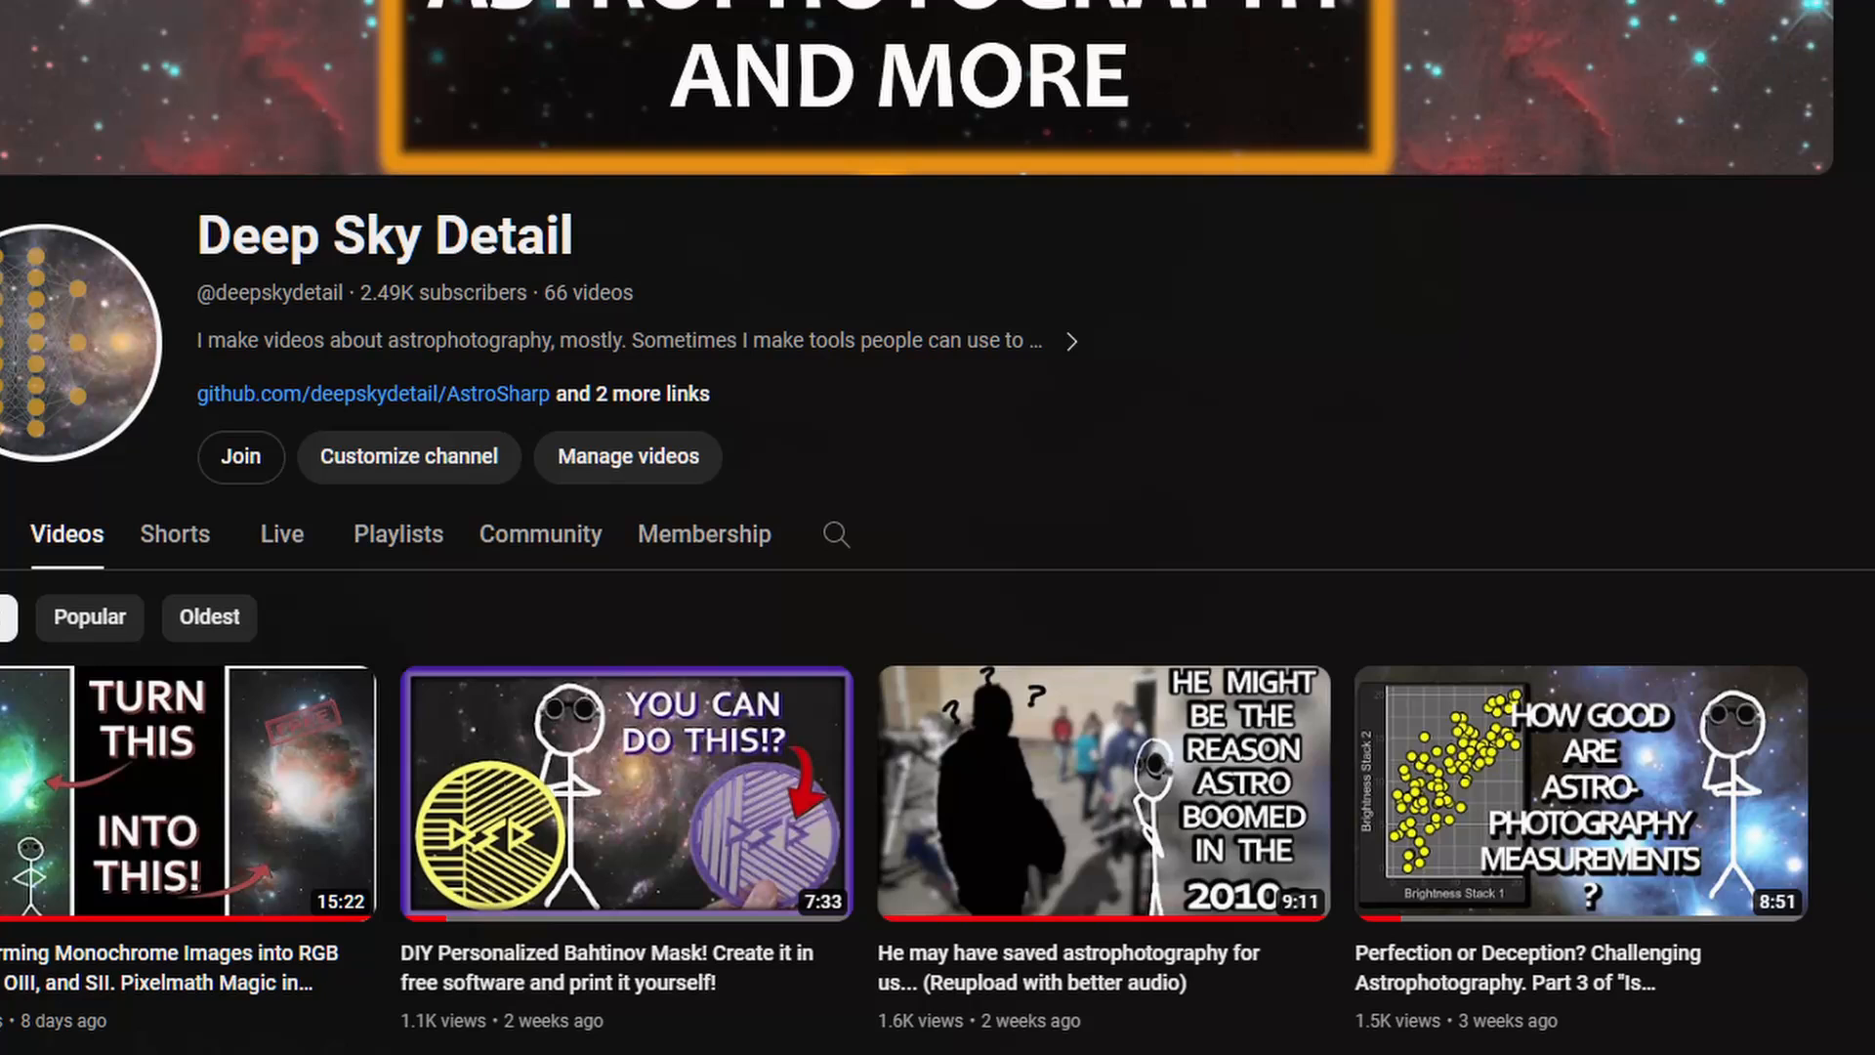
{"action": "scroll", "scroll_direction": "down", "scroll_amount": 3}
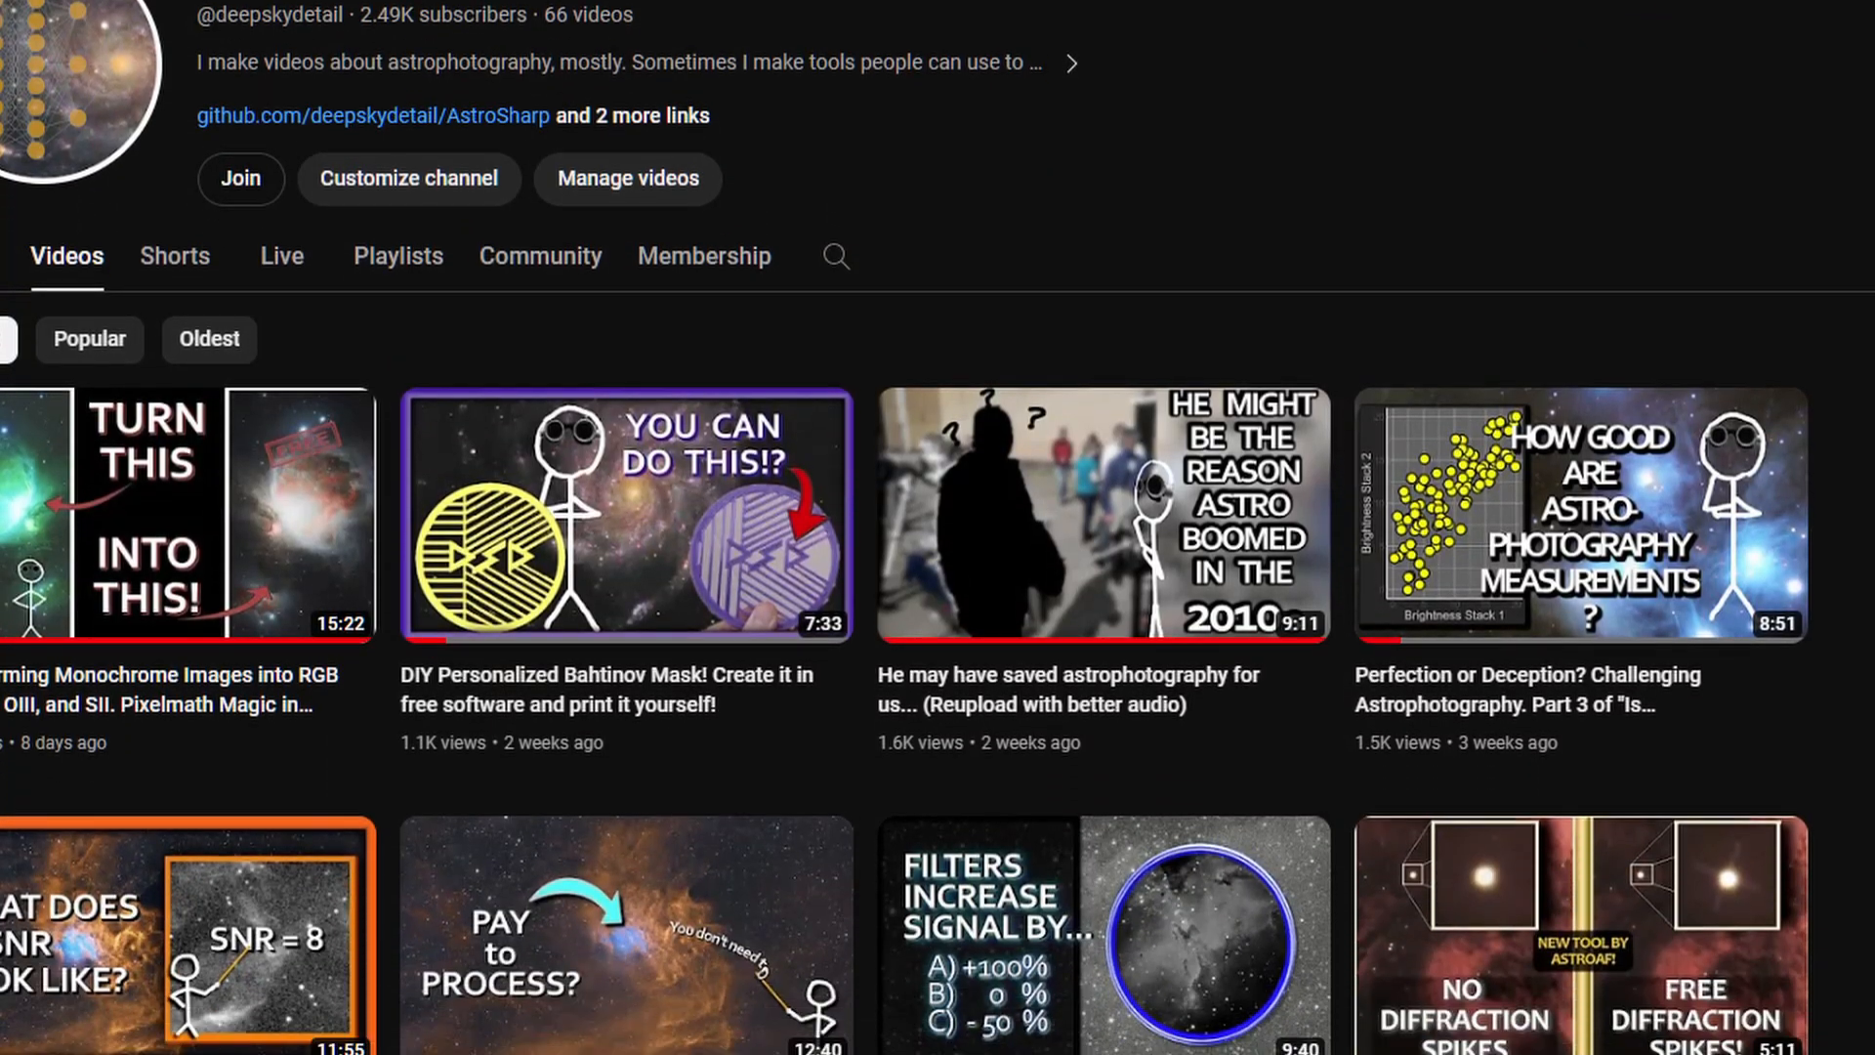
{"action": "scroll", "scroll_direction": "down", "scroll_amount": 3}
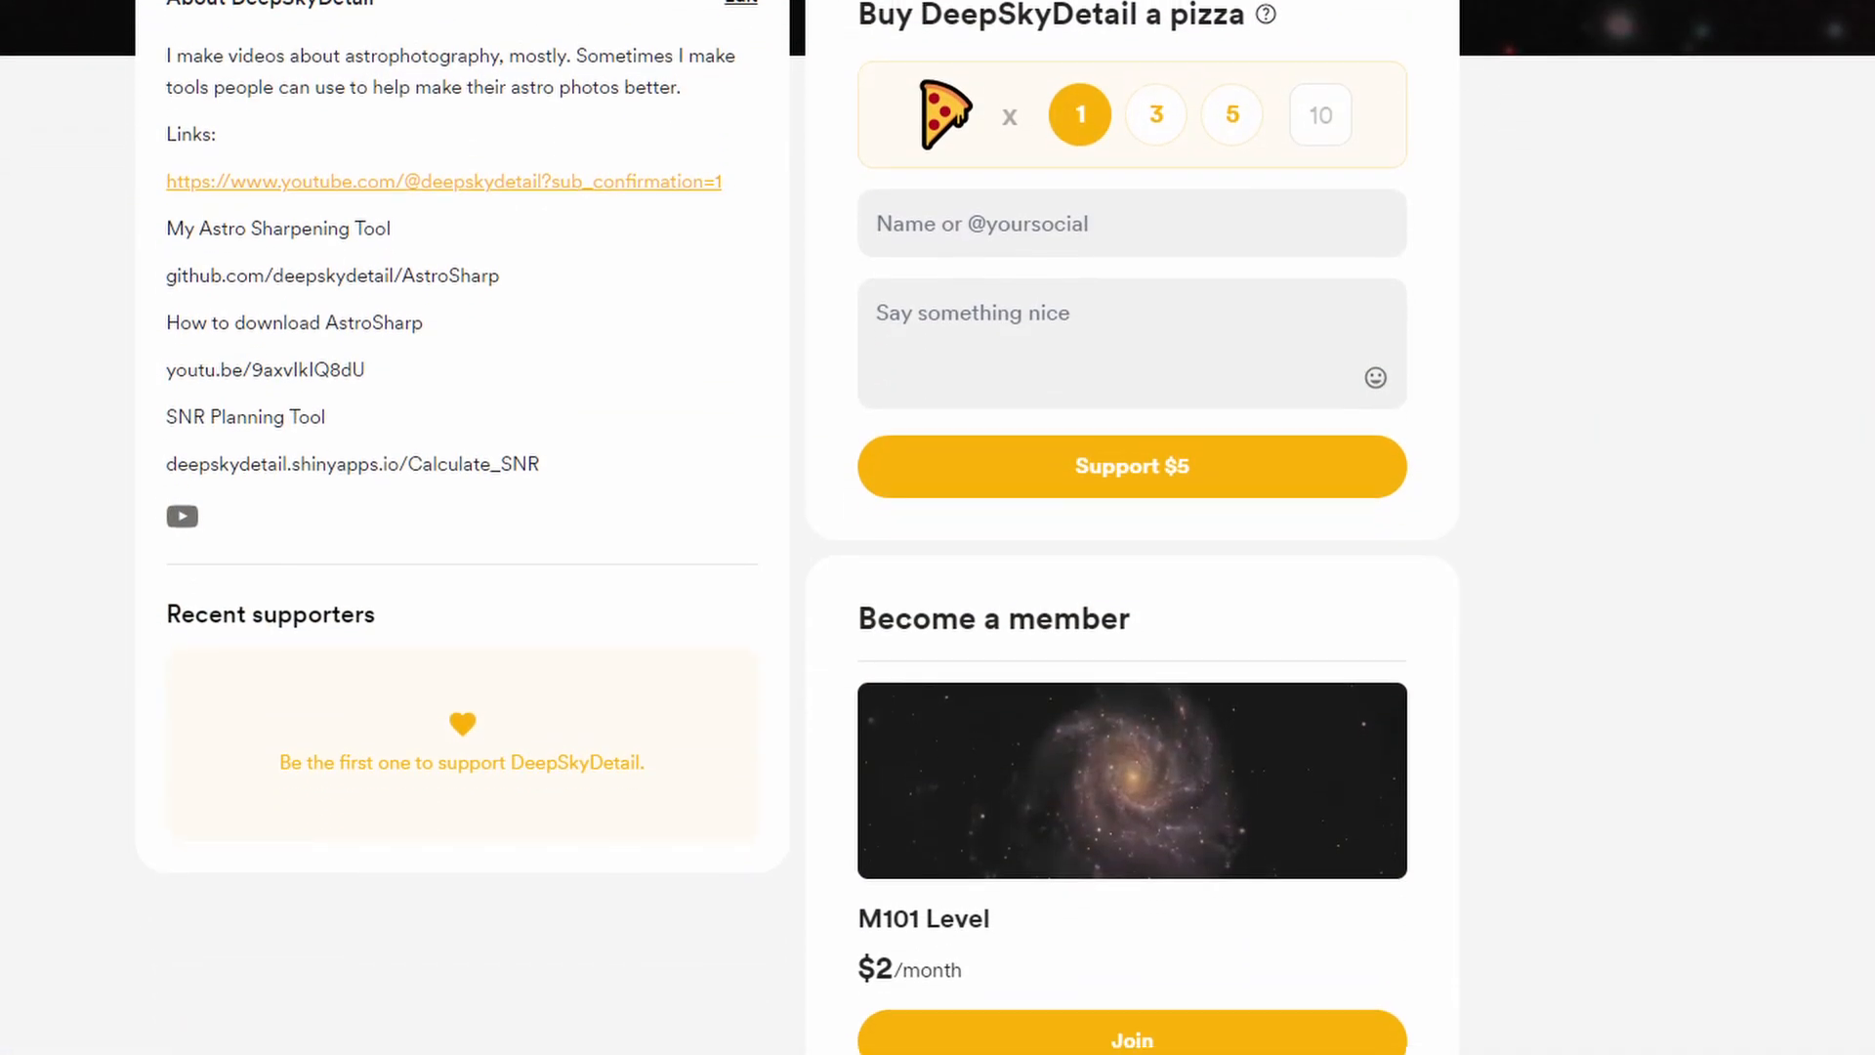
{"action": "scroll", "scroll_direction": "down", "scroll_amount": 3}
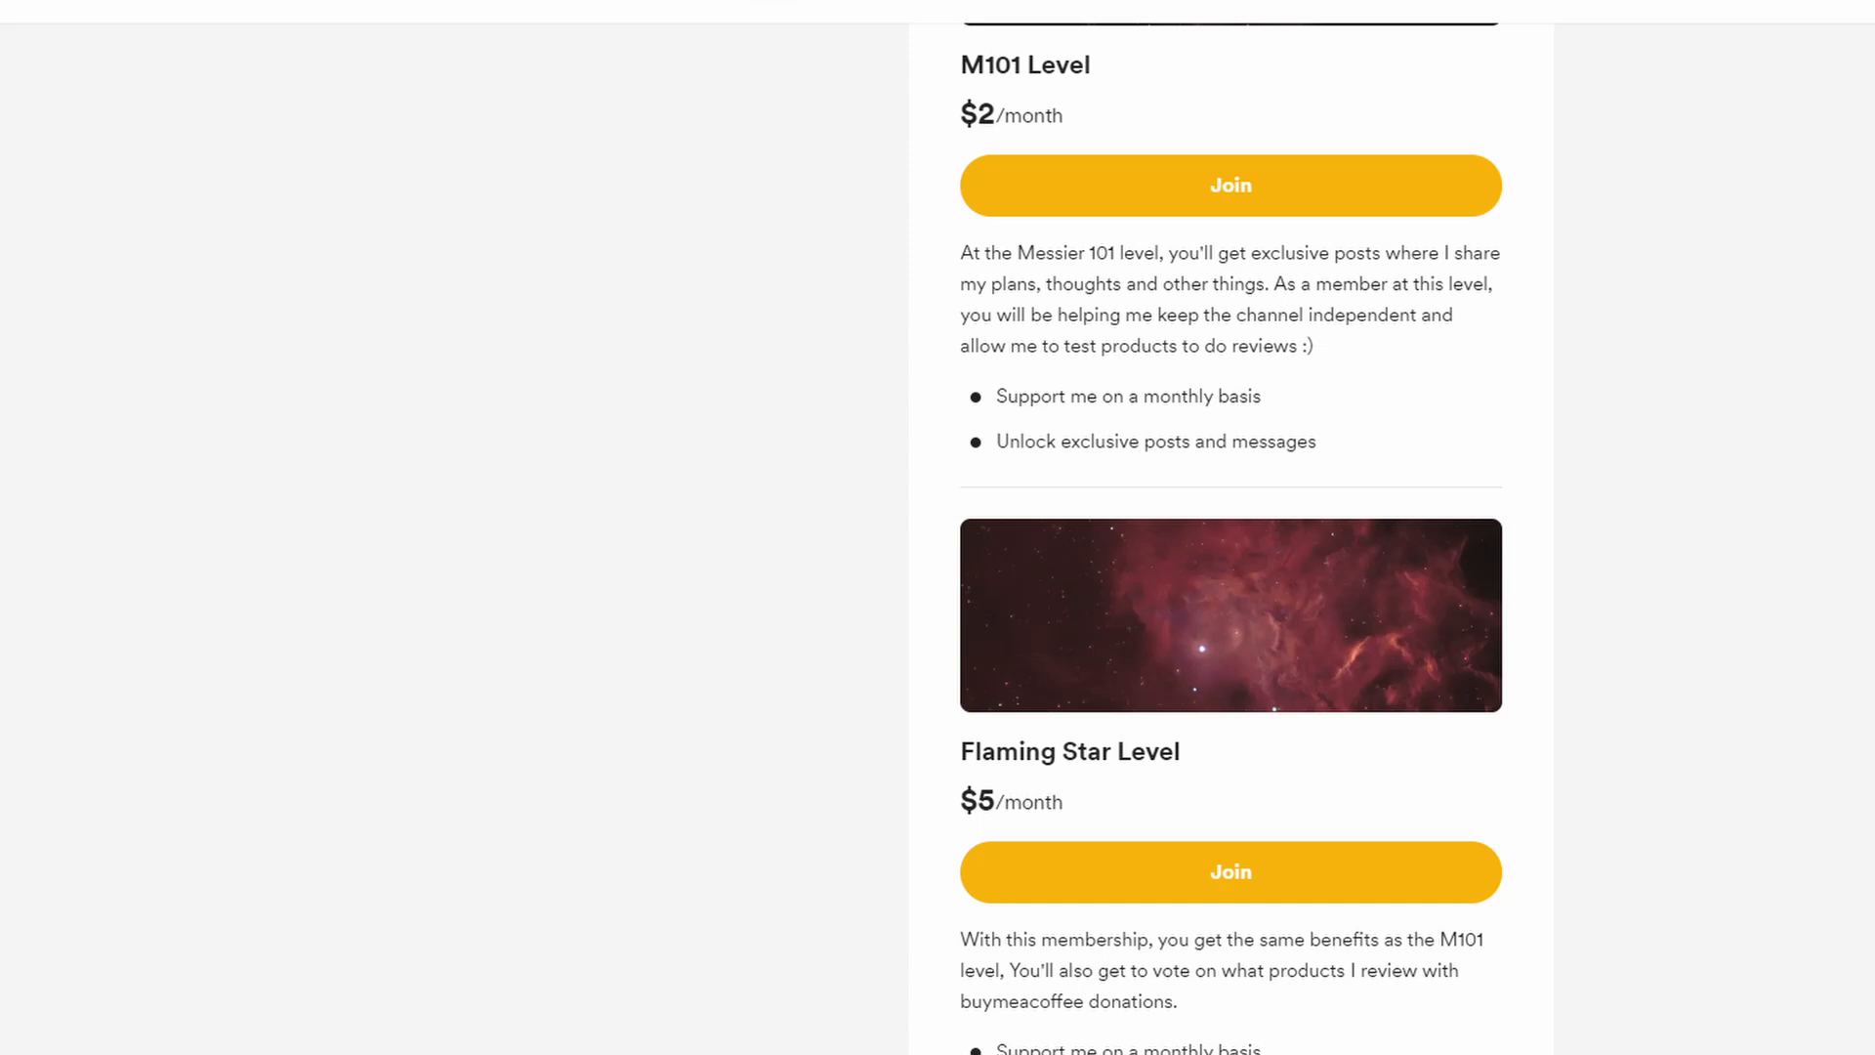
{"action": "scroll", "scroll_direction": "down", "scroll_amount": 3}
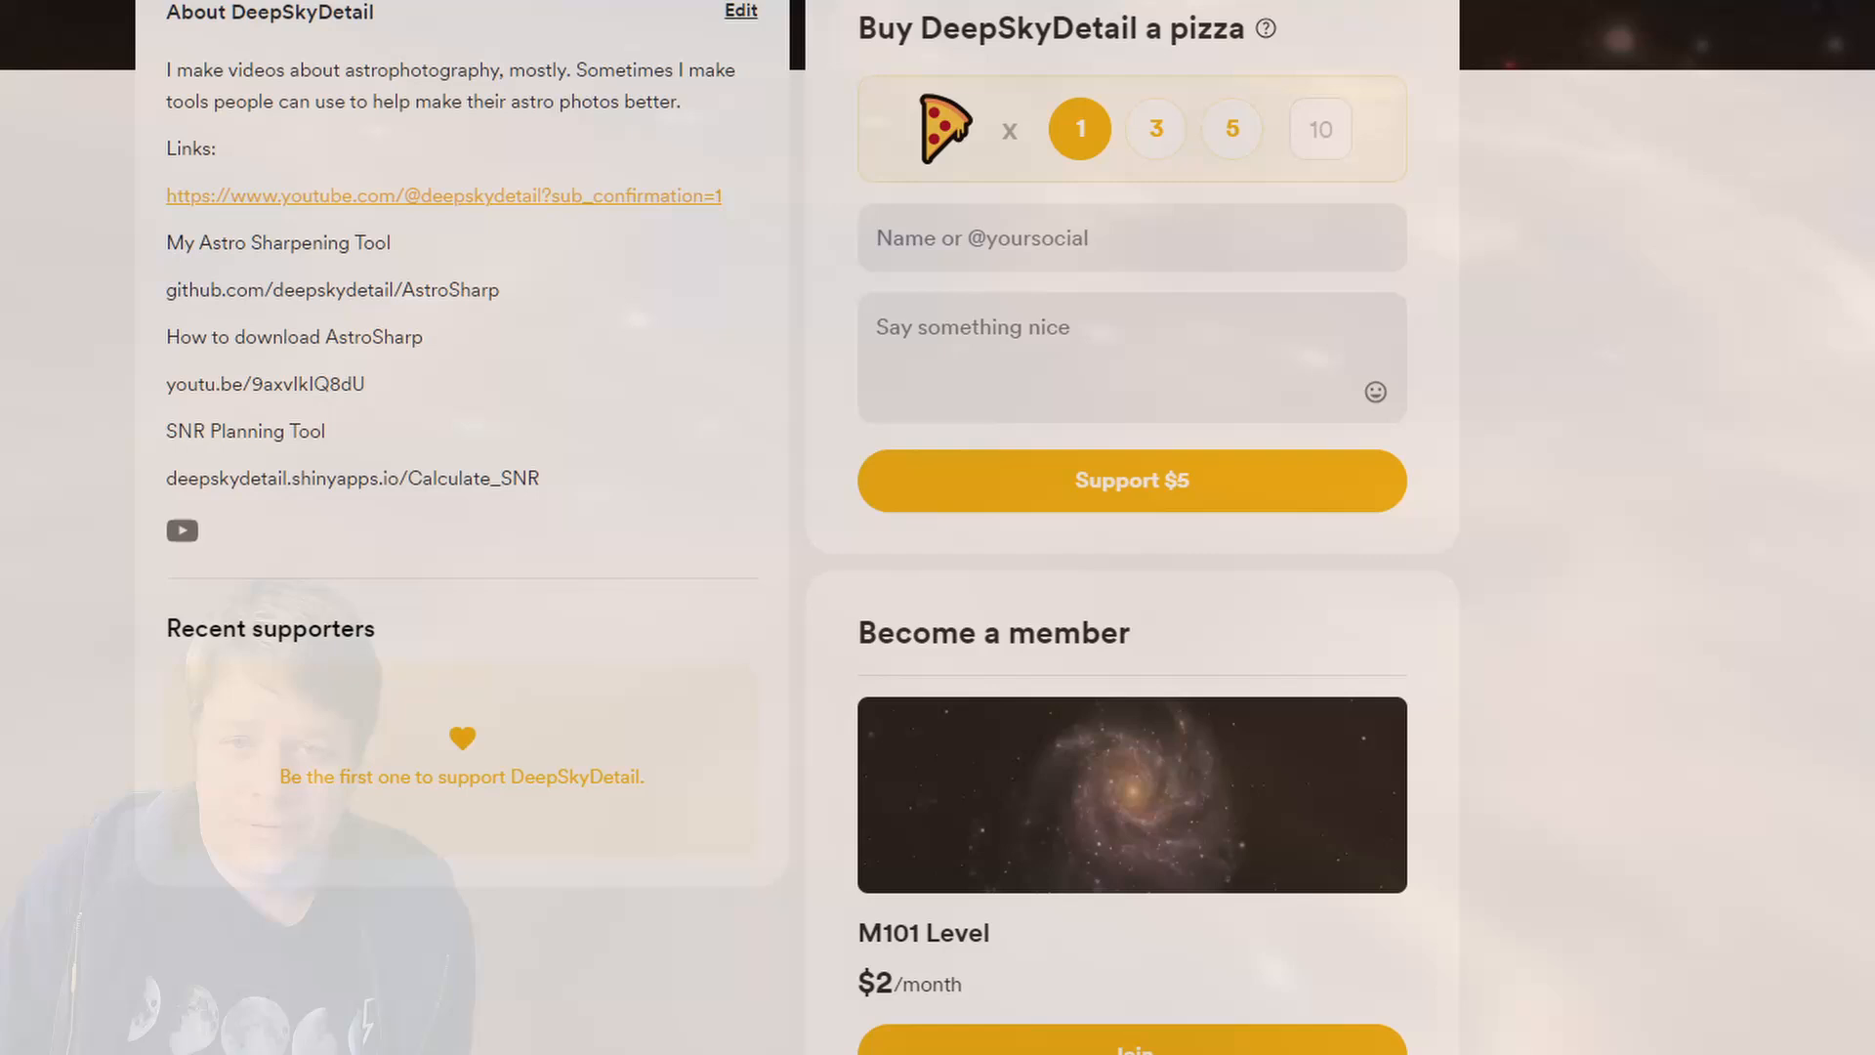
{"action": "scroll", "scroll_direction": "down", "scroll_amount": 3}
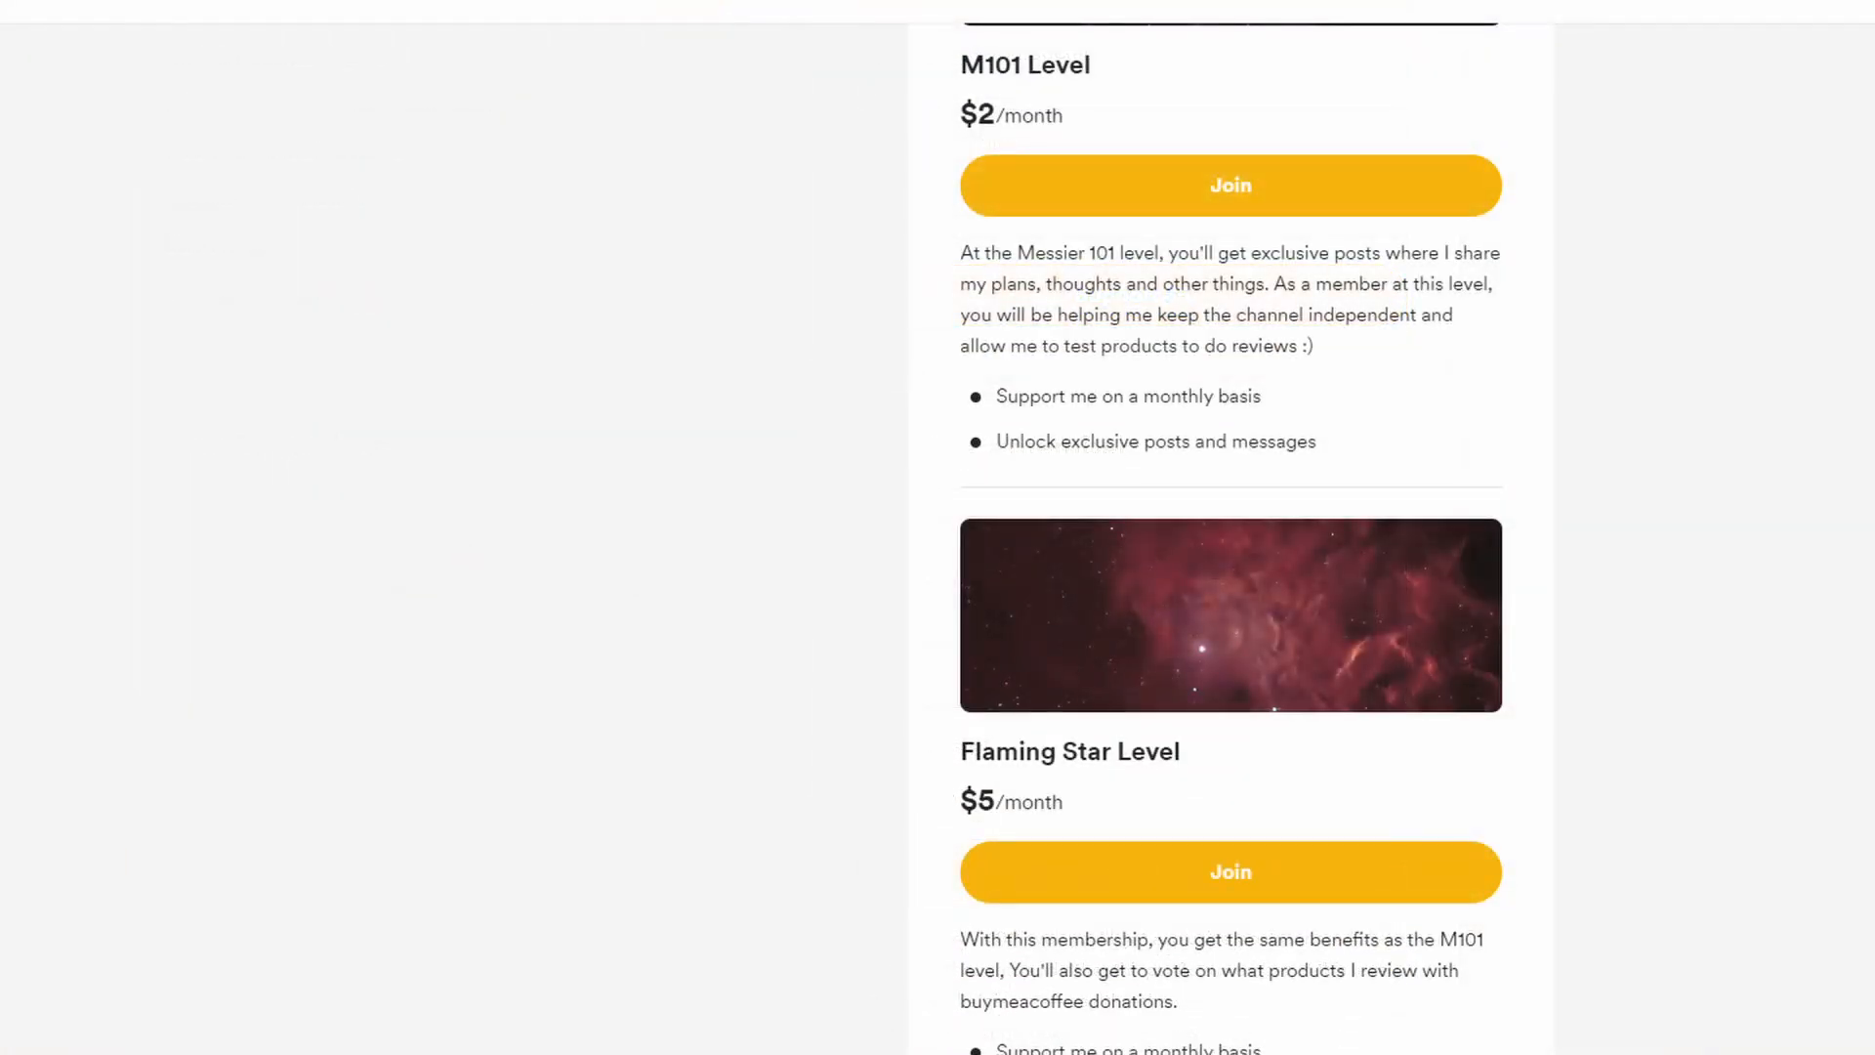
{"action": "scroll", "scroll_direction": "down", "scroll_amount": 3}
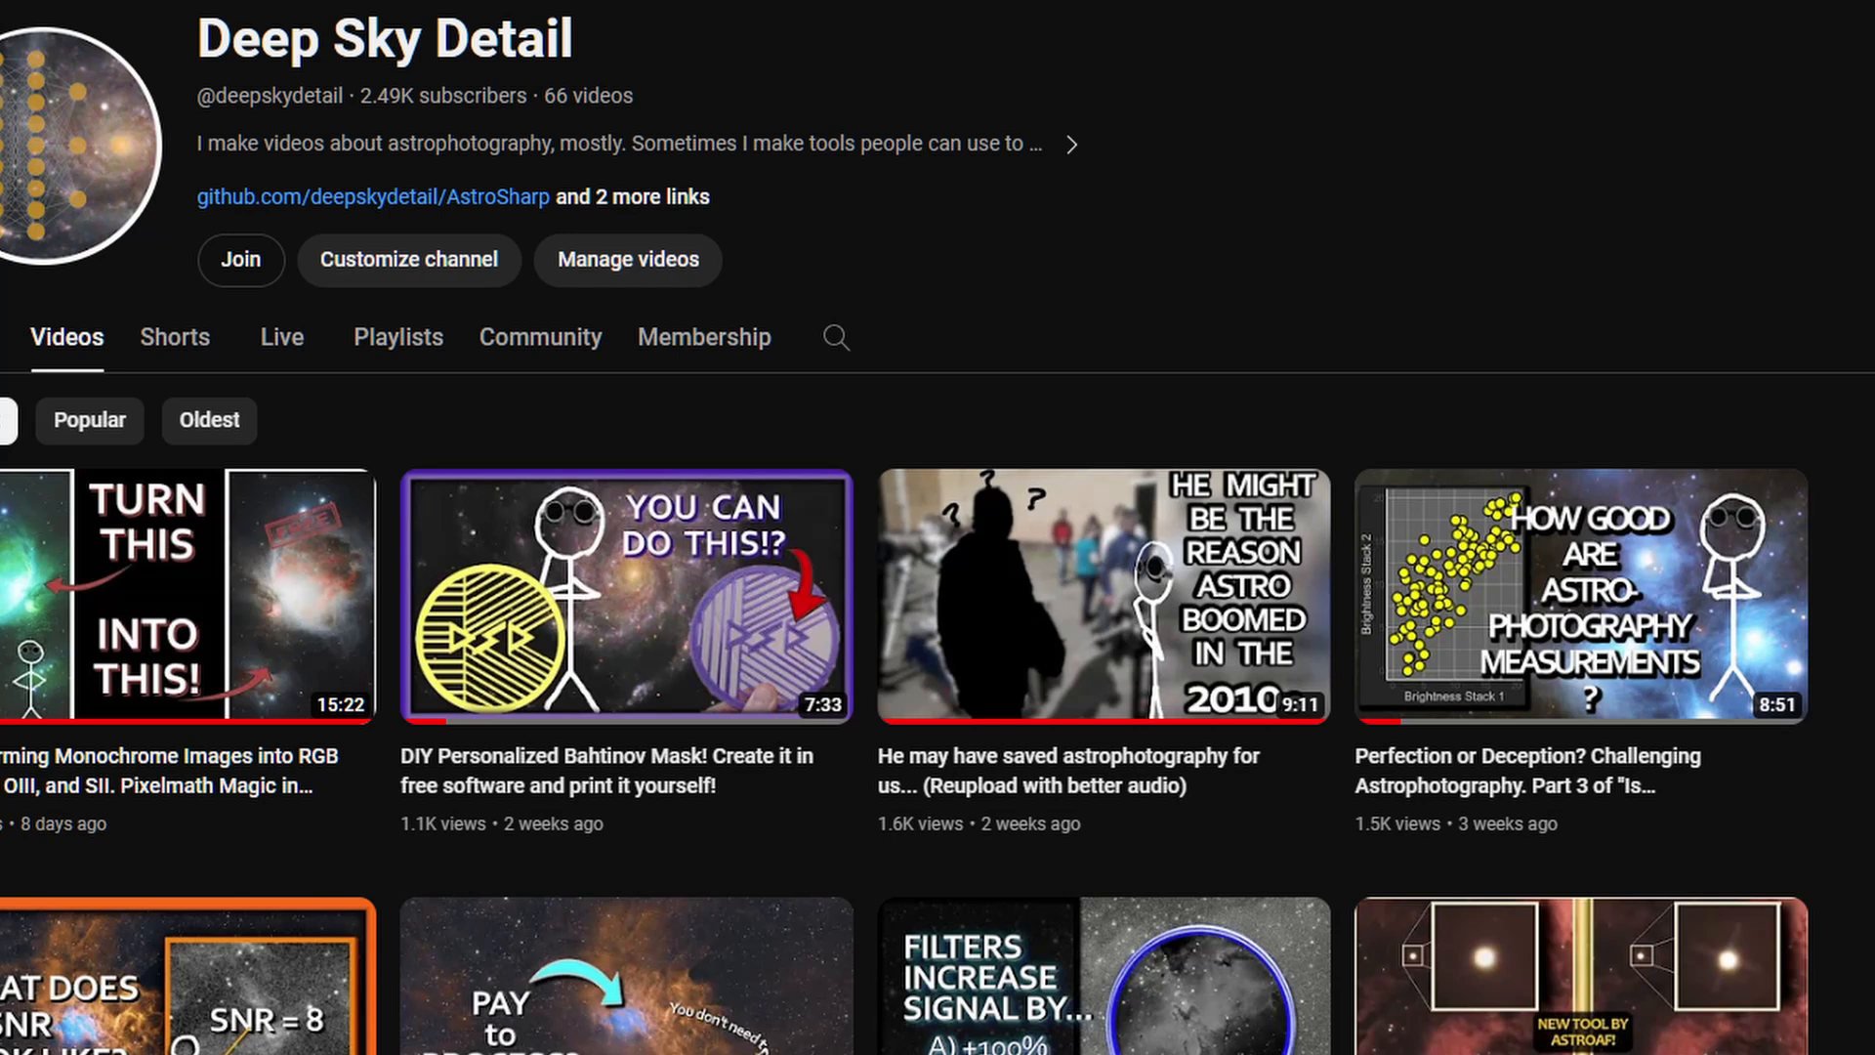
{"action": "scroll", "scroll_direction": "down", "scroll_amount": 3}
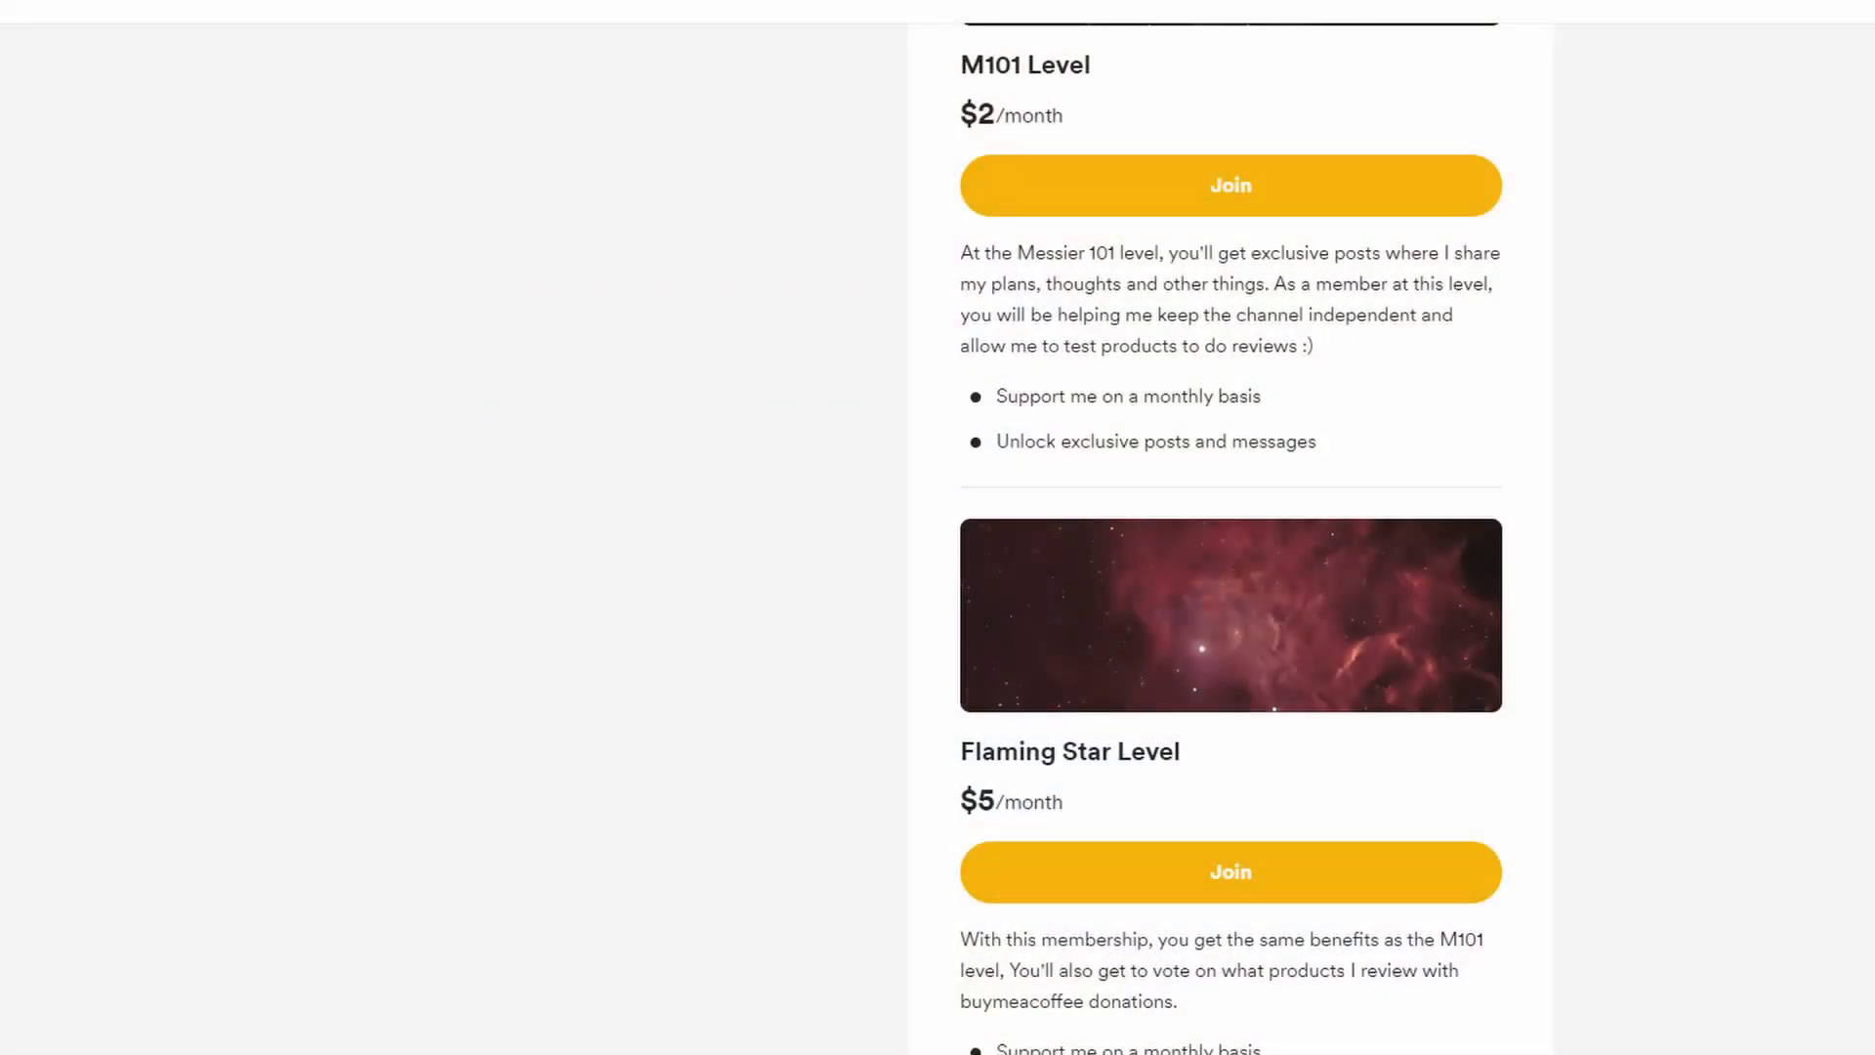
{"action": "scroll", "scroll_direction": "down", "scroll_amount": 3}
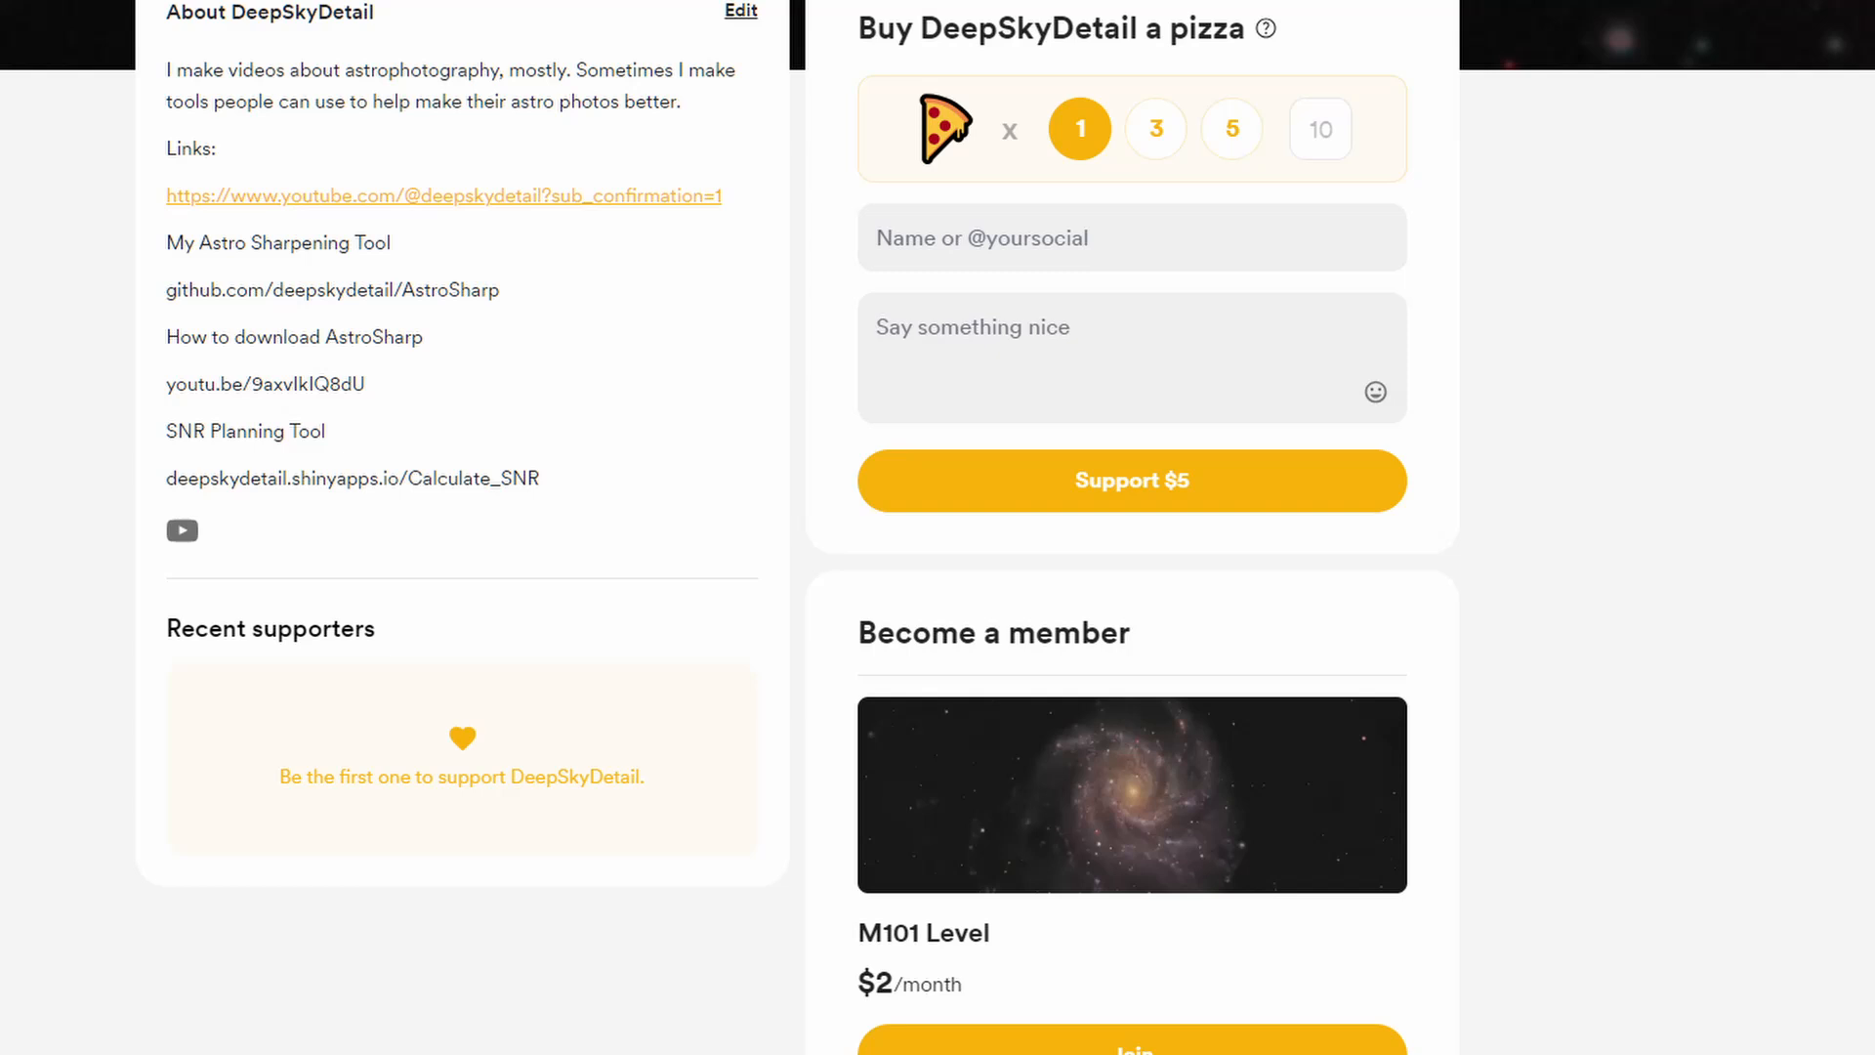
{"action": "scroll", "scroll_direction": "down", "scroll_amount": 3}
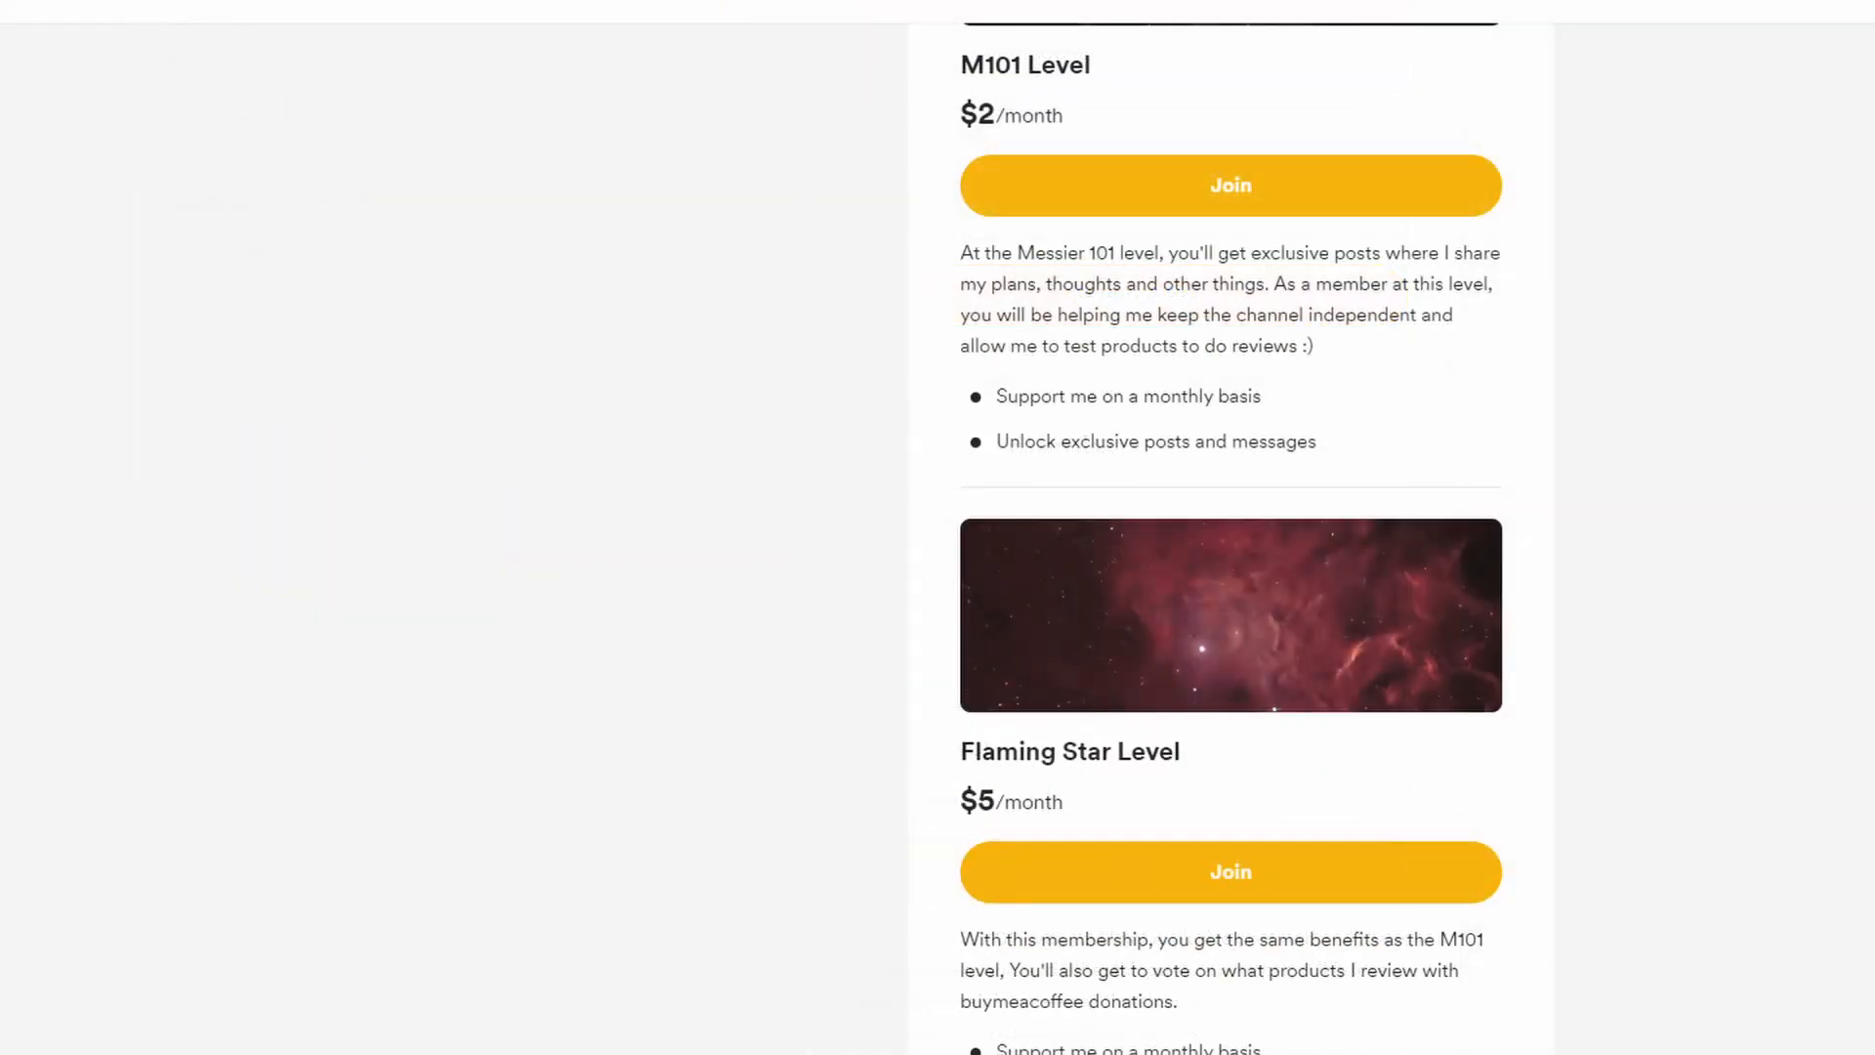
{"action": "scroll", "scroll_direction": "down", "scroll_amount": 3}
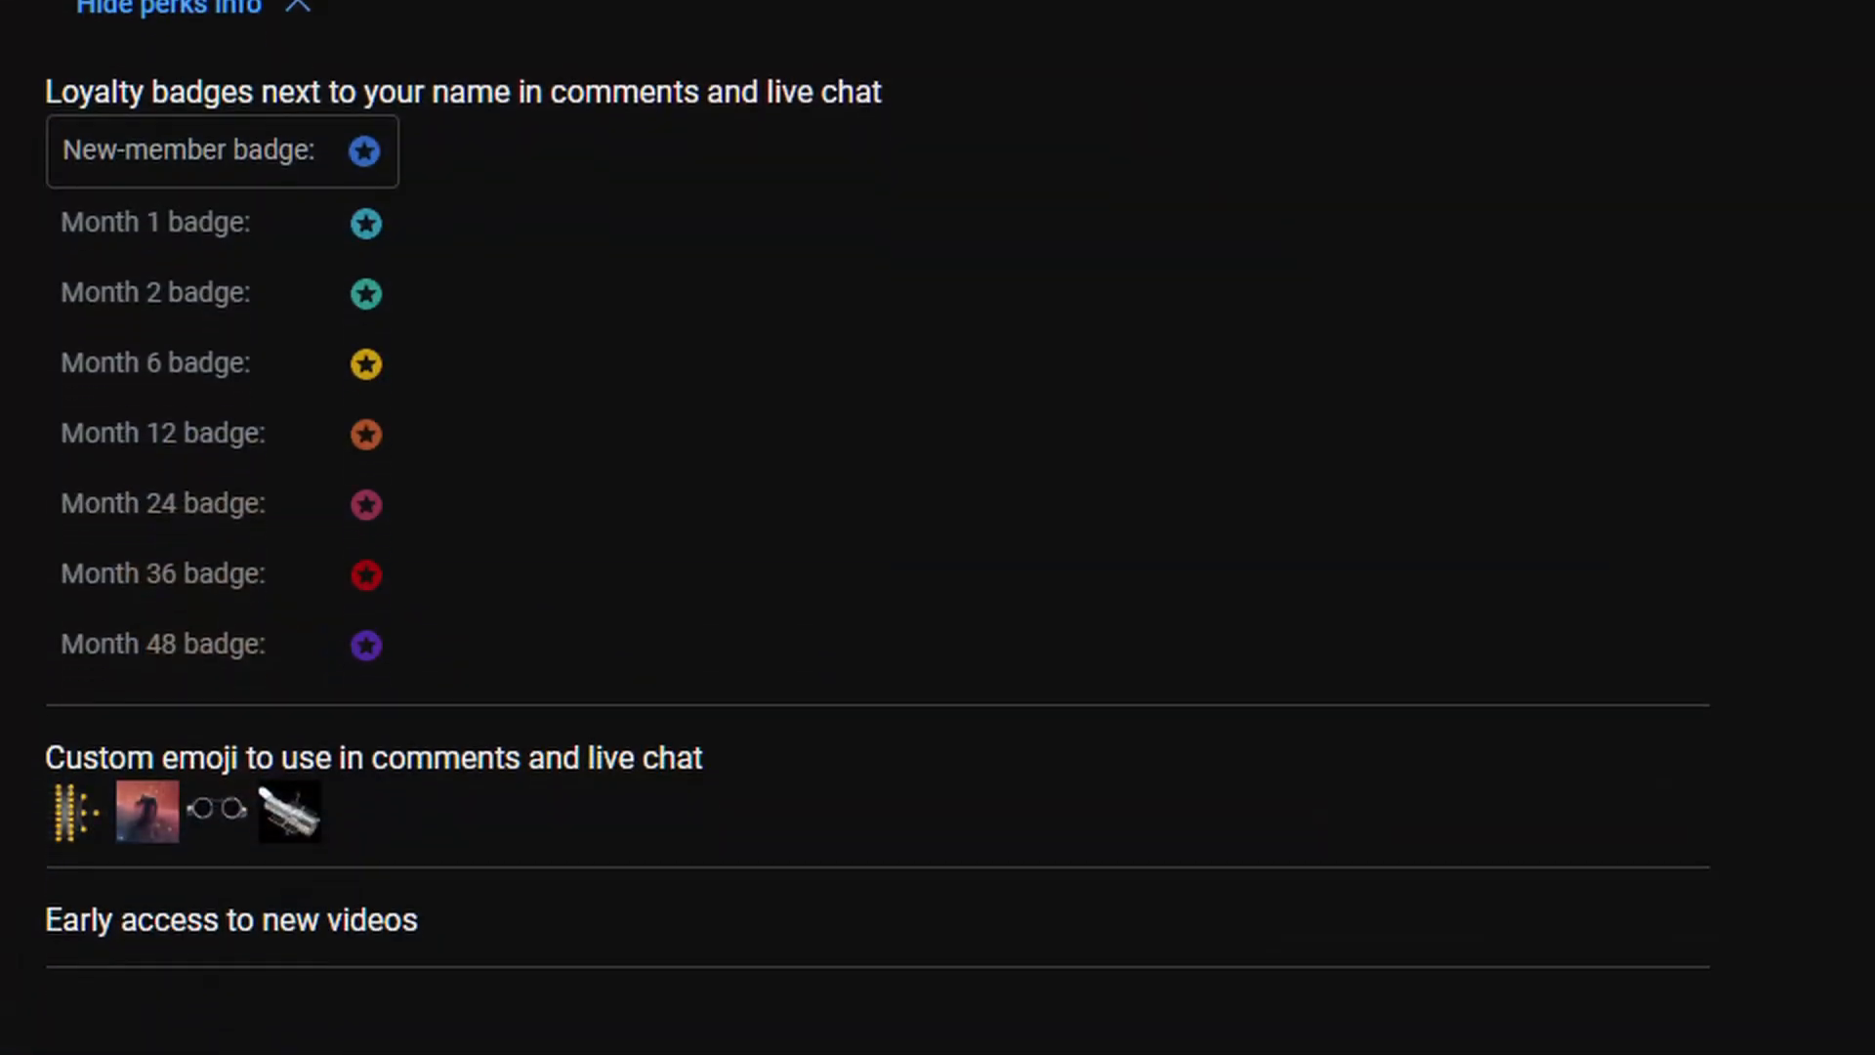
{"action": "scroll", "scroll_direction": "down", "scroll_amount": 3}
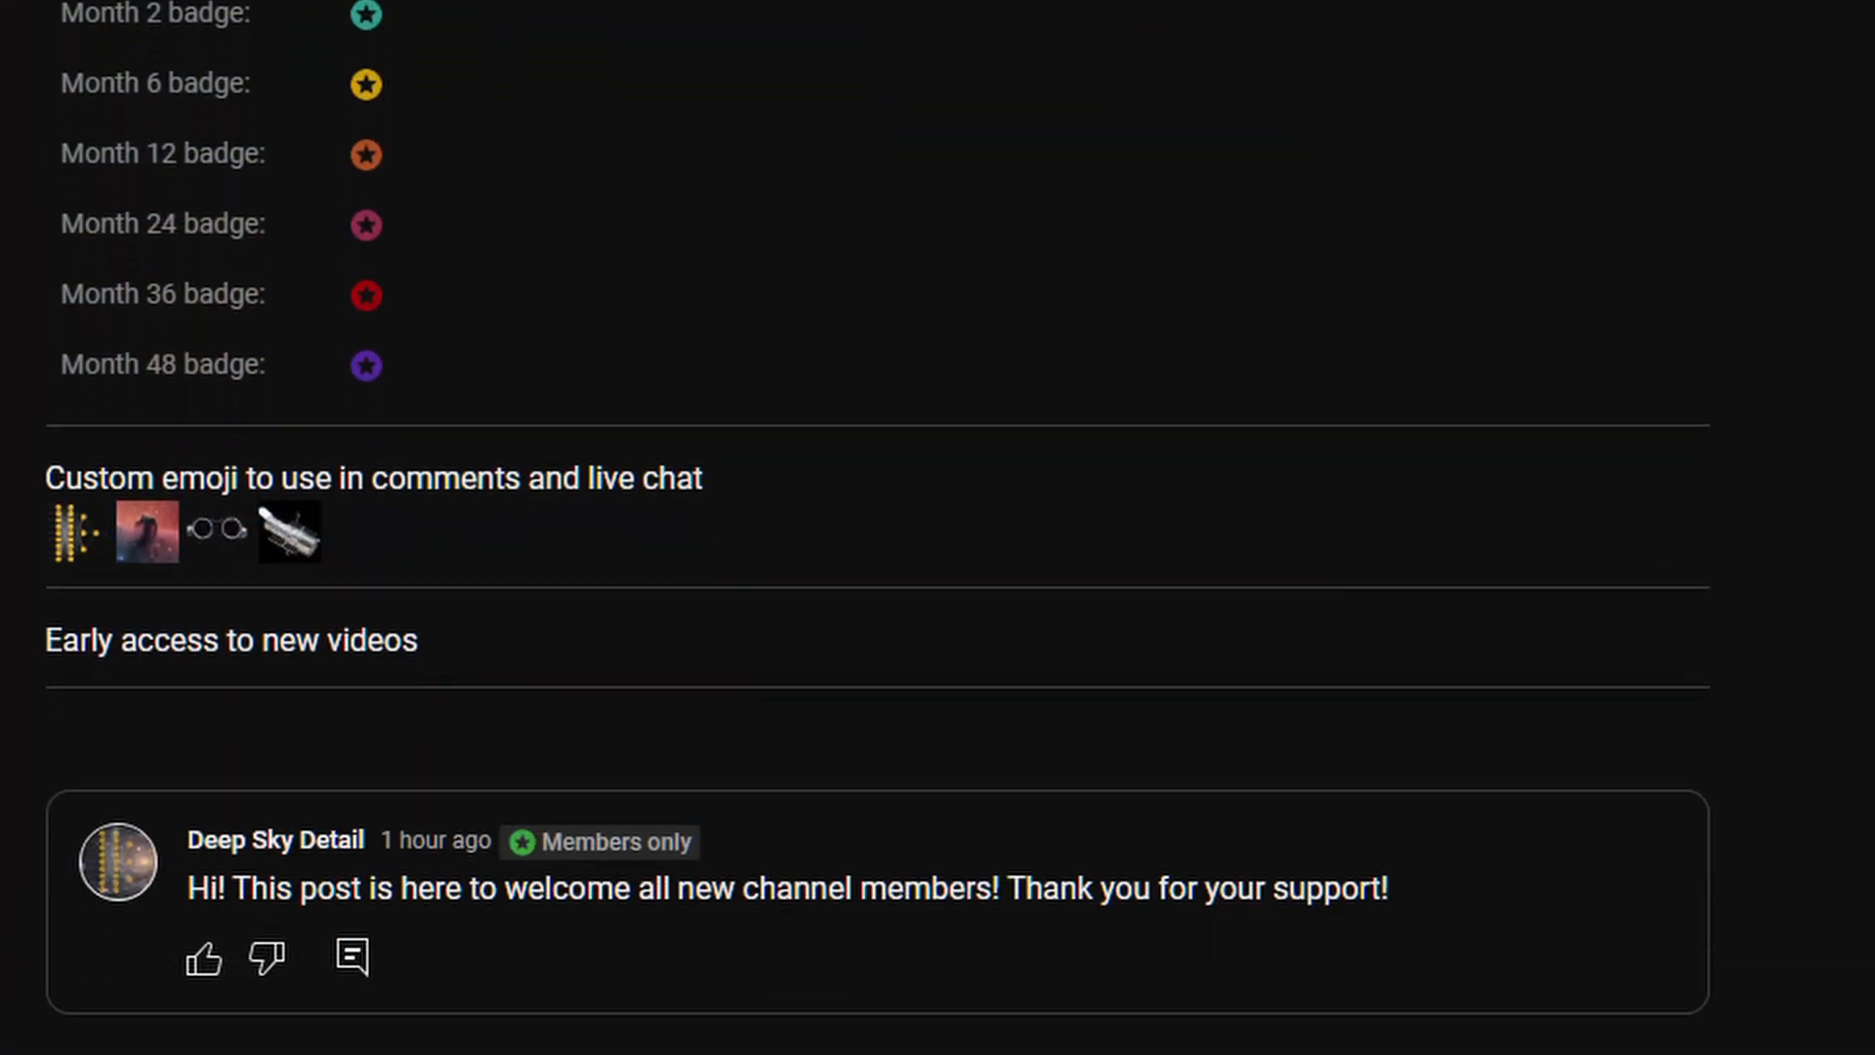
{"action": "scroll", "scroll_direction": "down", "scroll_amount": 3}
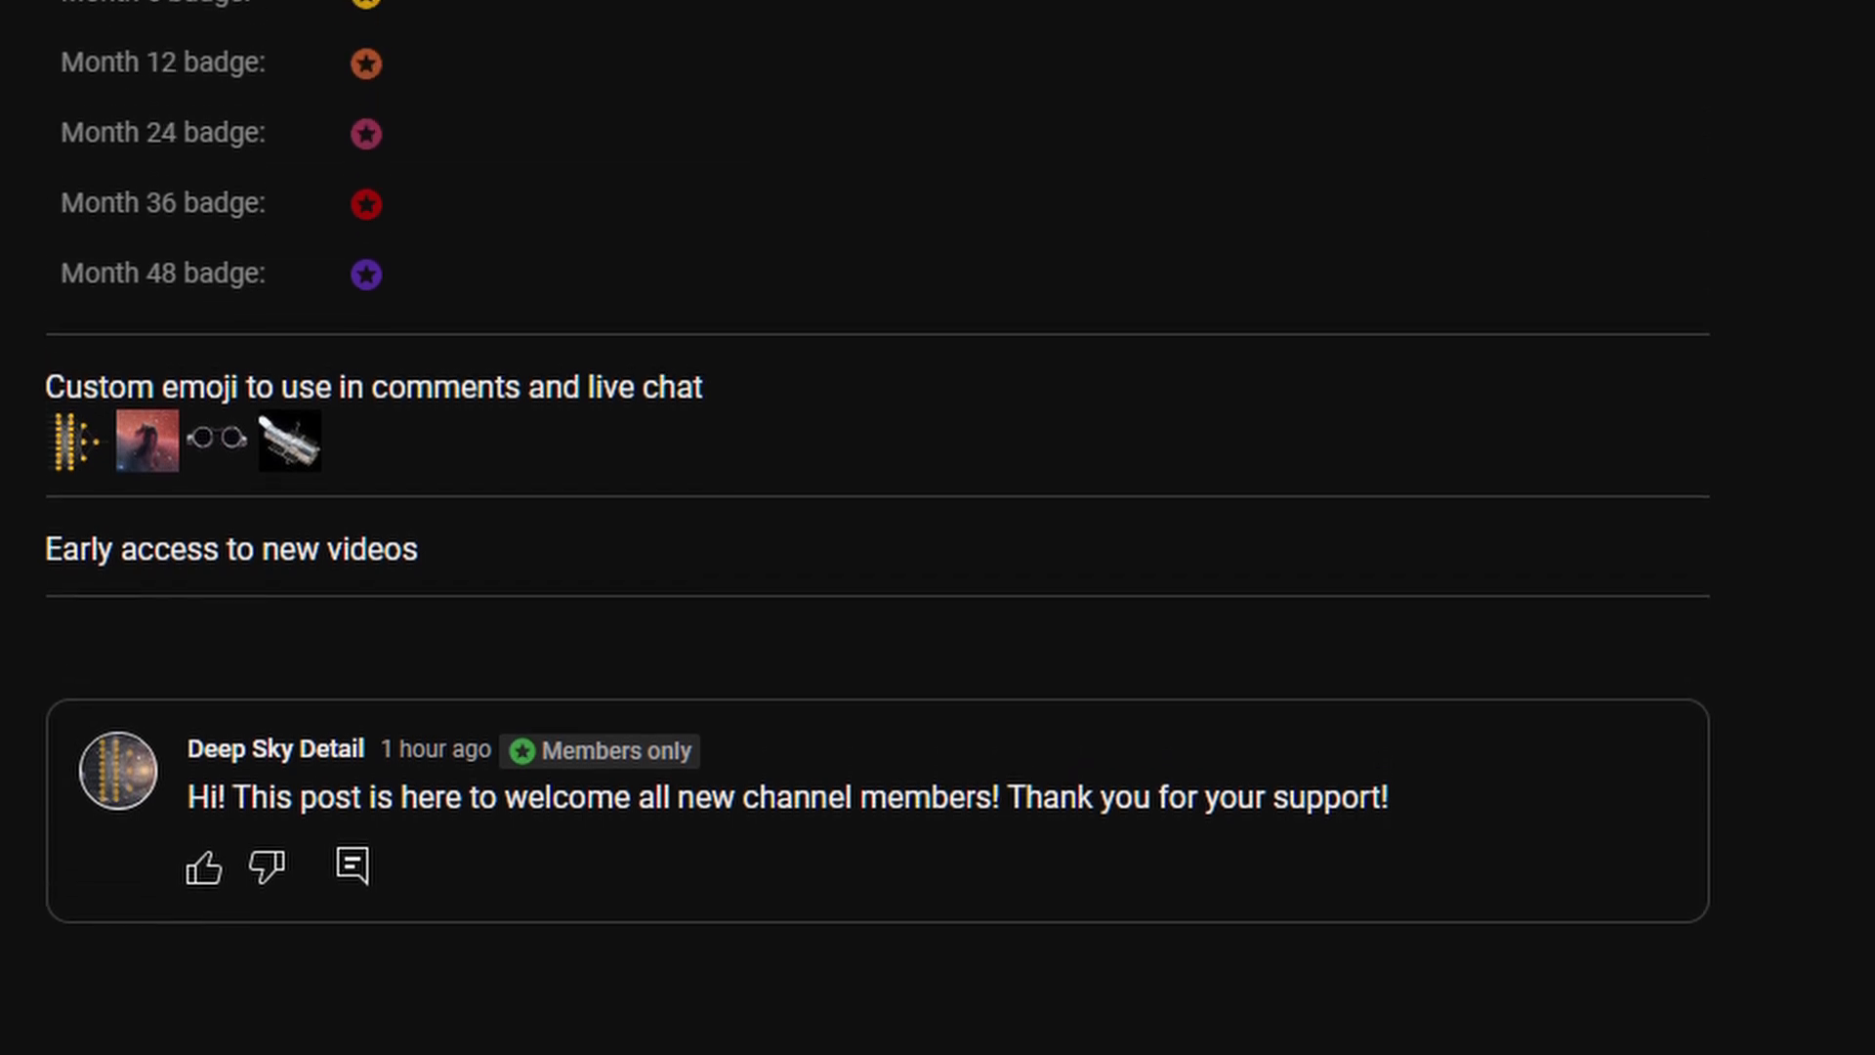
{"action": "scroll", "scroll_direction": "up", "scroll_amount": 3}
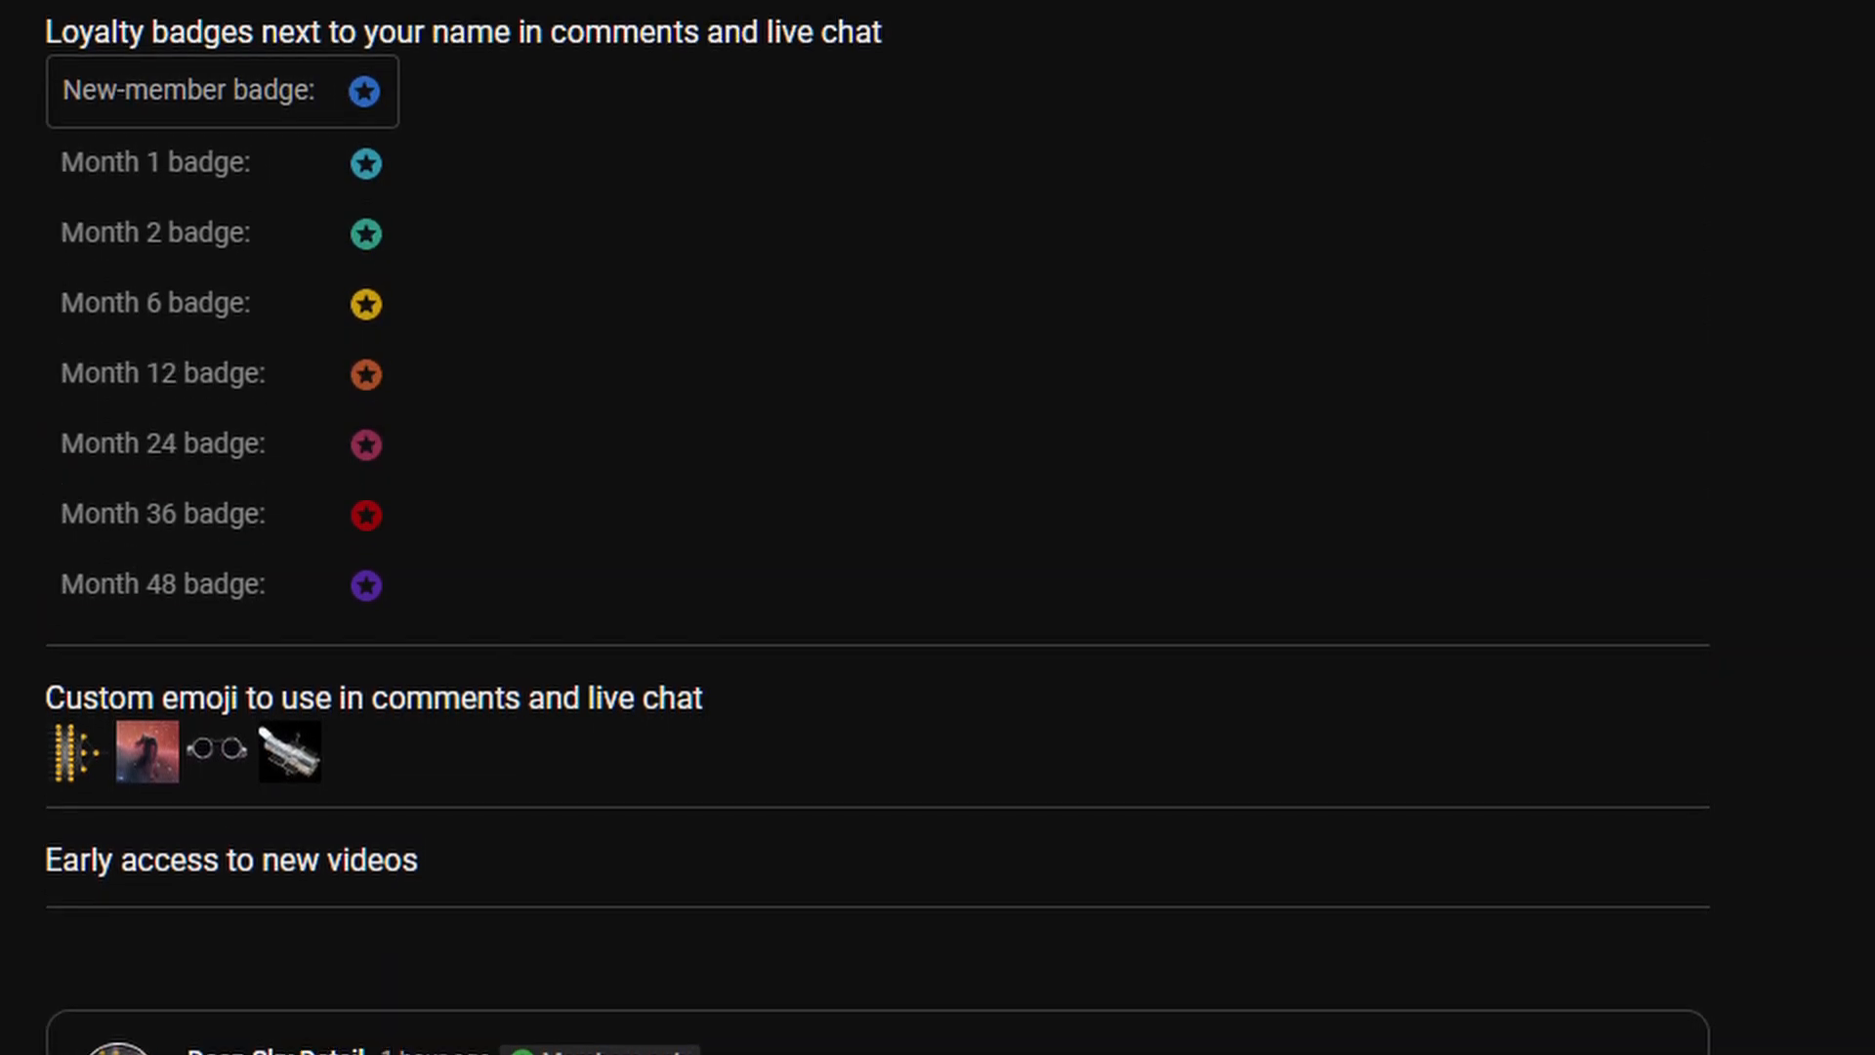